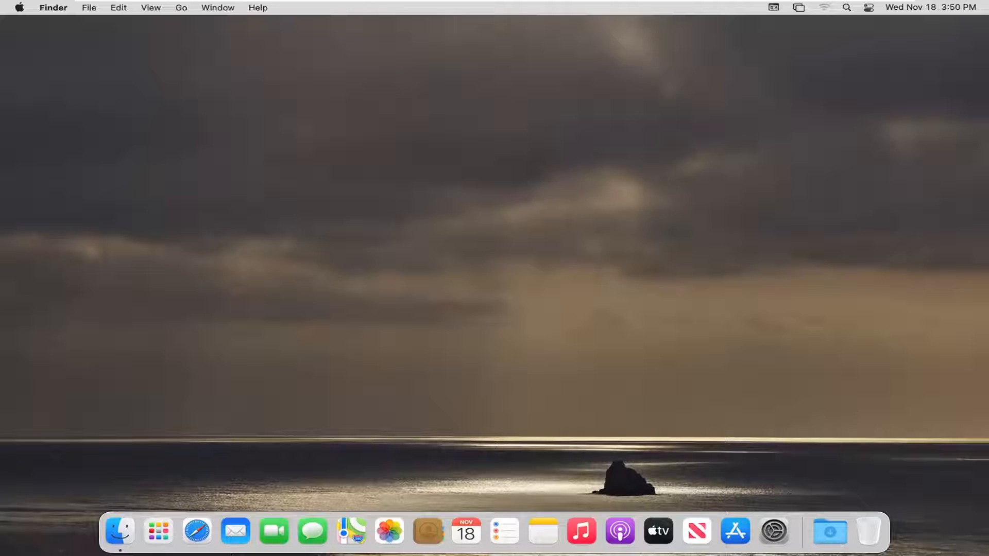
pyautogui.moveTo(786, 481)
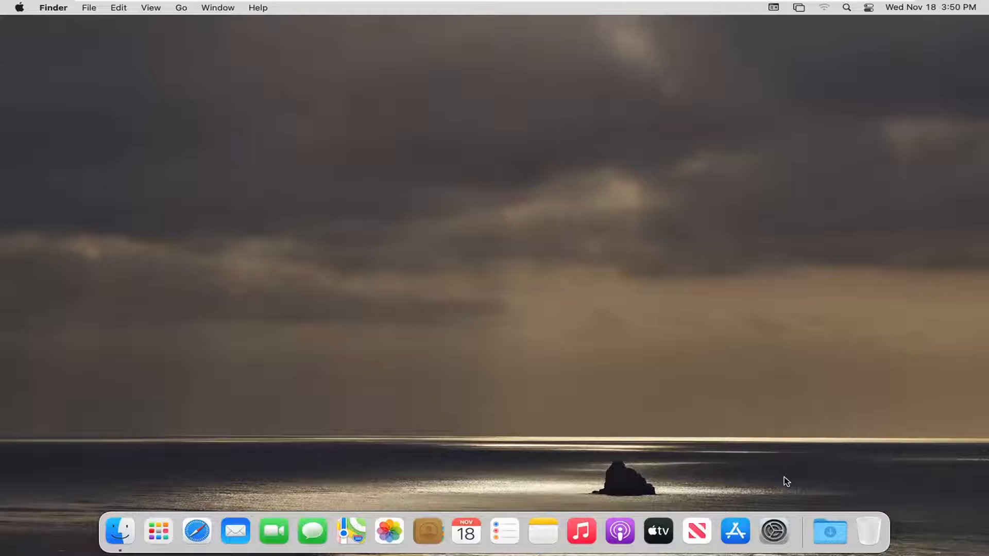
pyautogui.moveTo(738, 533)
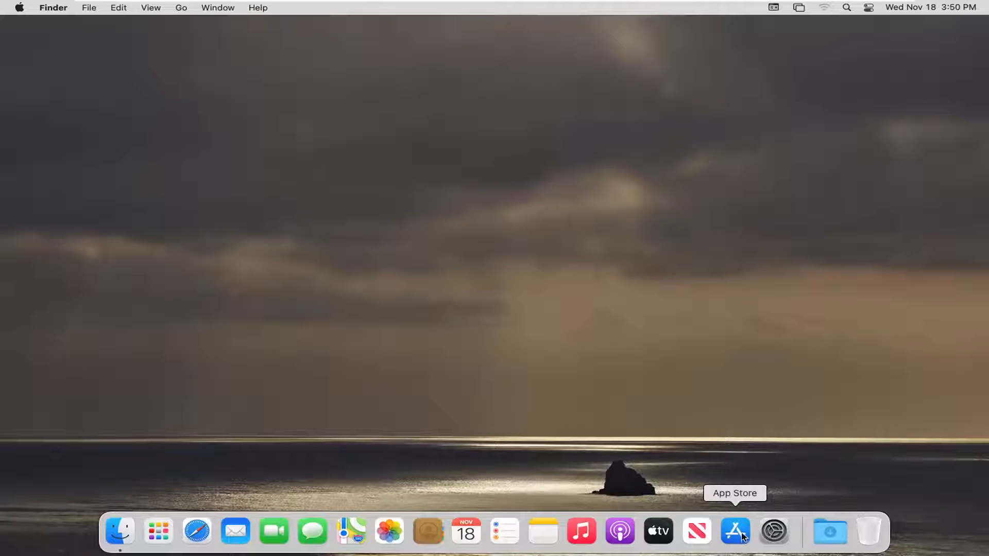
# - Launch System Preferences from the Dock and open the Language & Region pane
pyautogui.click(775, 532)
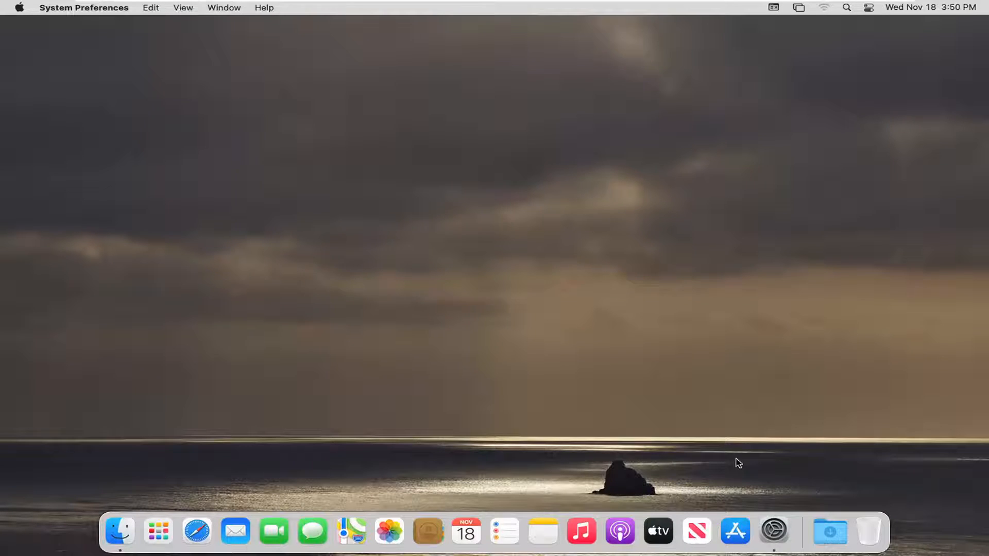
pyautogui.click(774, 531)
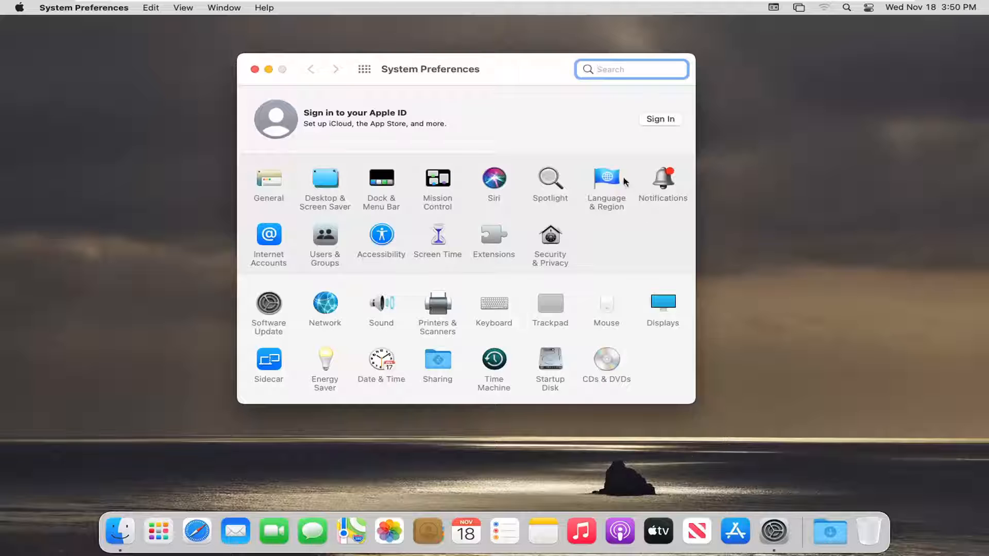
pyautogui.click(606, 178)
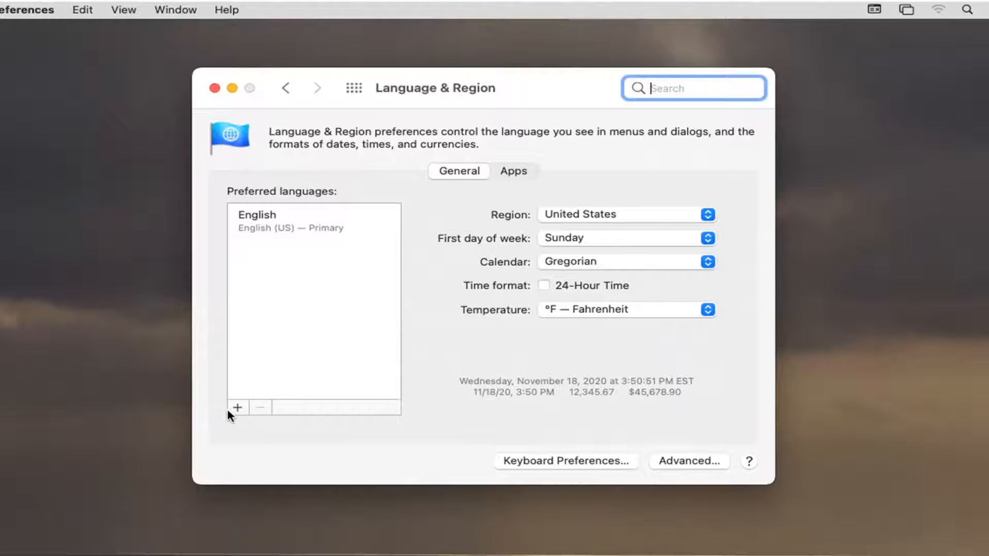
# - Search for 'japanese' and add 日本語 — Japanese to the preferred languages
pyautogui.click(236, 408)
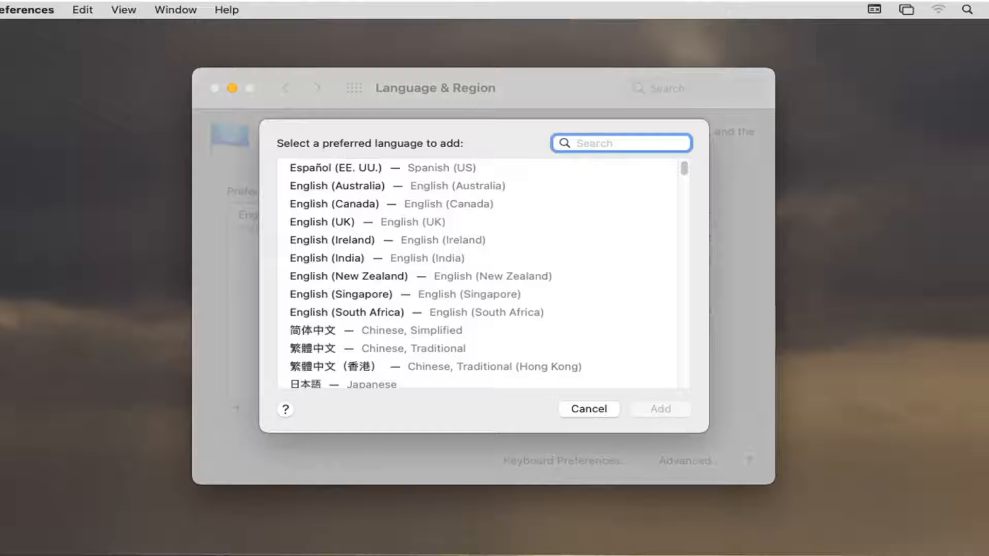
pyautogui.write('japanese')
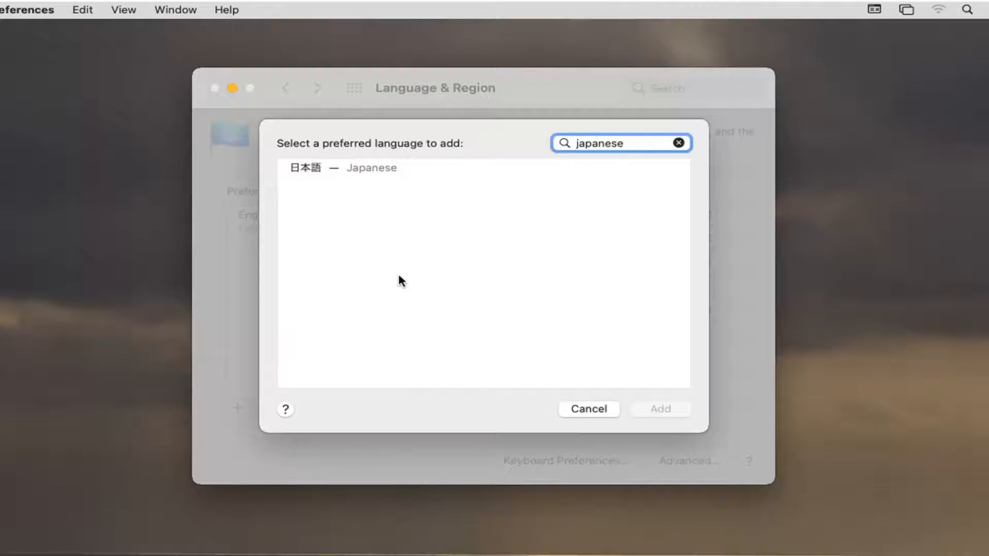
pyautogui.click(371, 168)
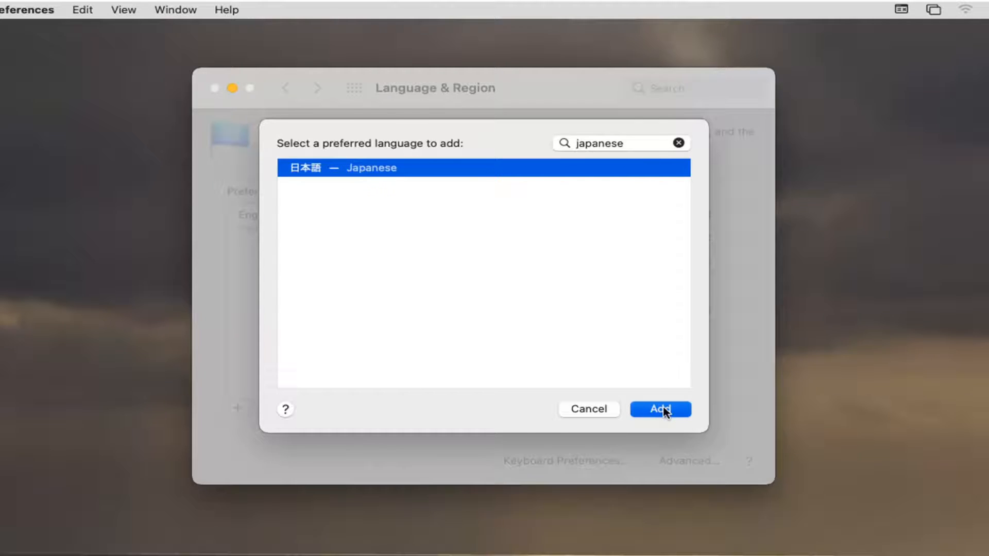
pyautogui.click(660, 409)
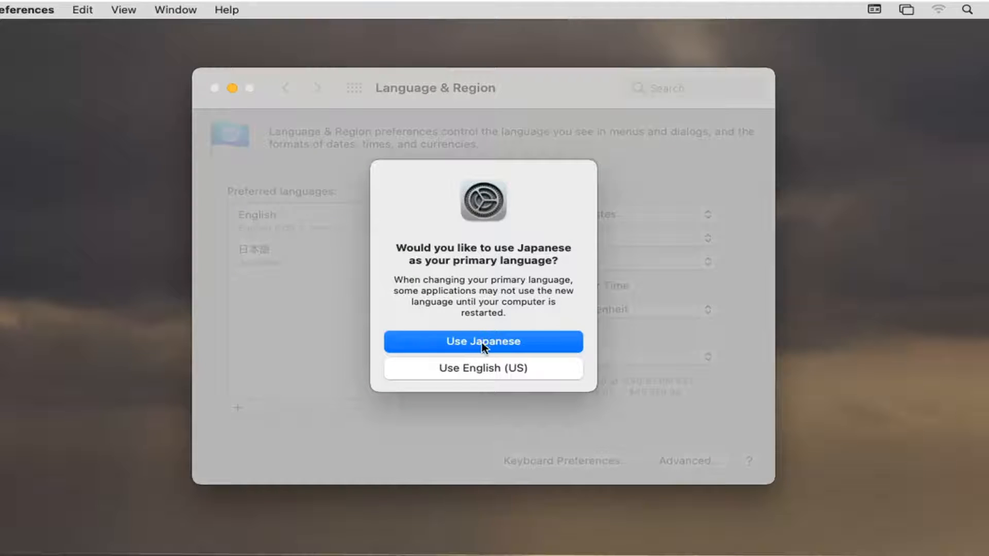
# - Choose Use Japanese as primary language and dismiss the input sources prompt
pyautogui.click(483, 341)
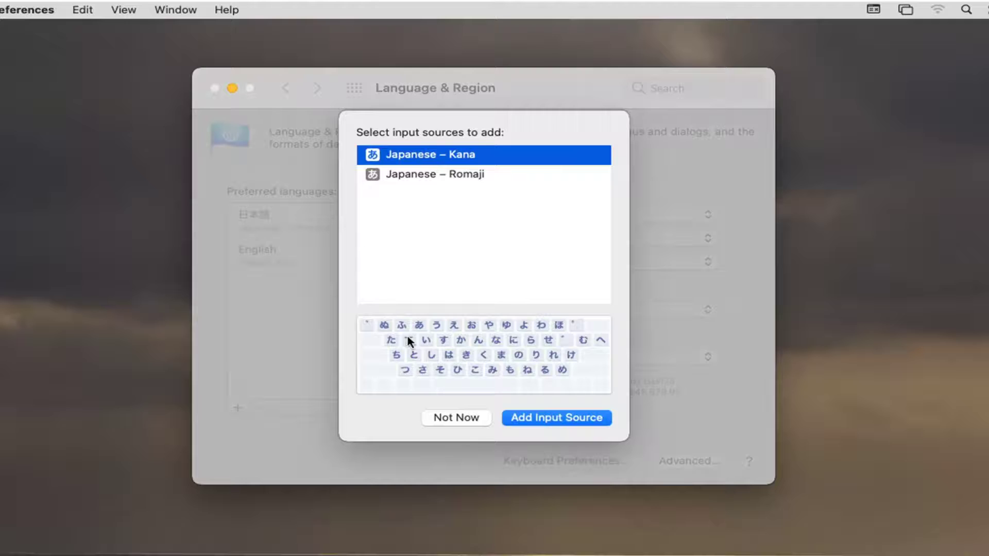
pyautogui.click(456, 417)
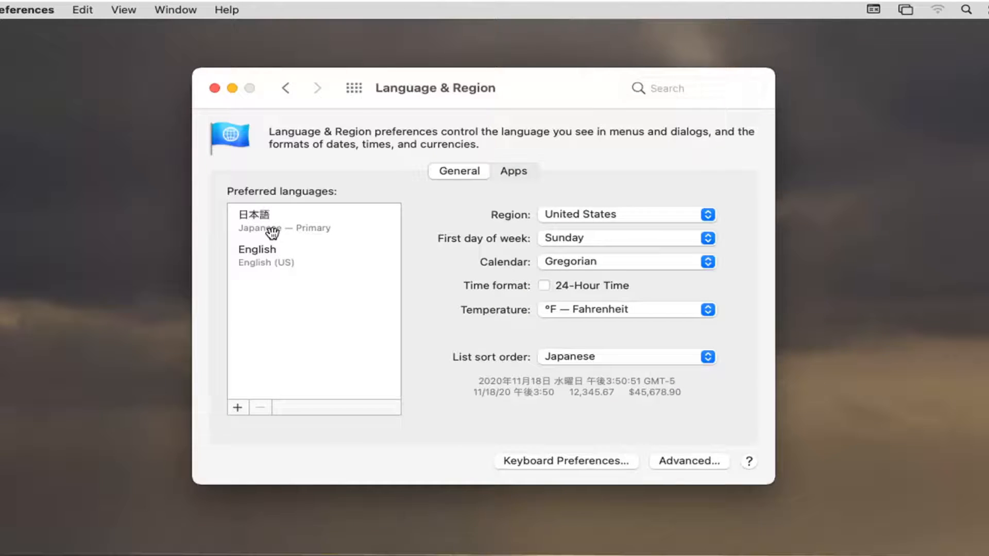
pyautogui.moveTo(659, 440)
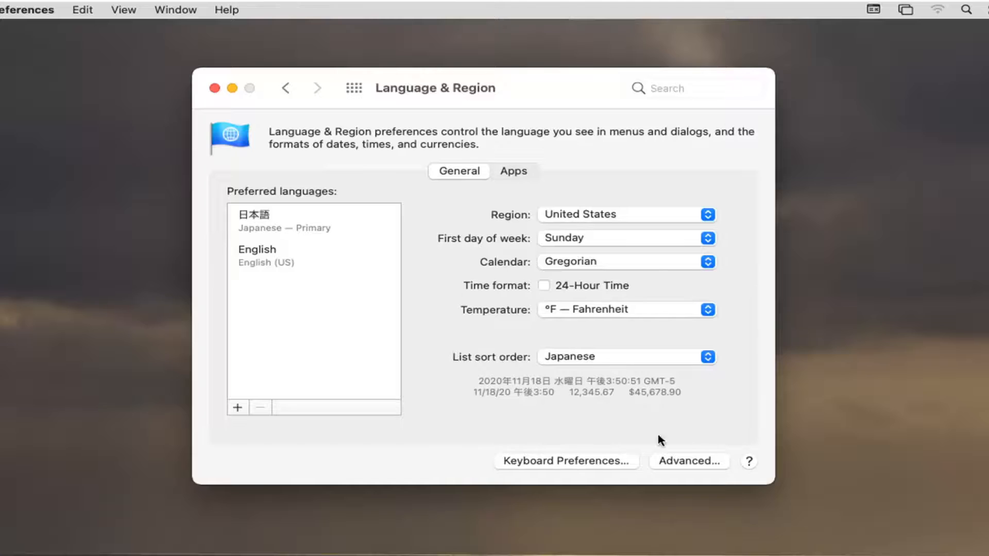
pyautogui.moveTo(371, 424)
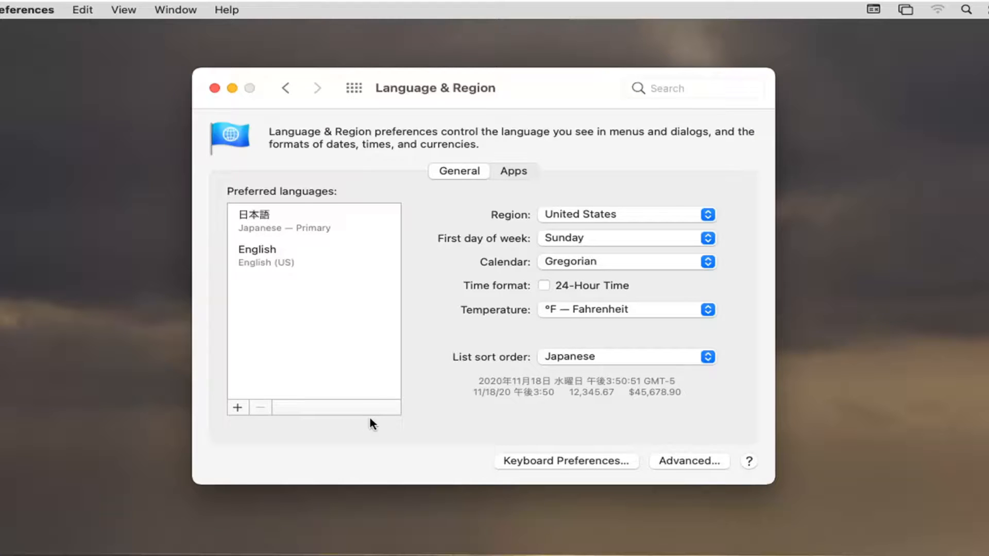
pyautogui.moveTo(274, 274)
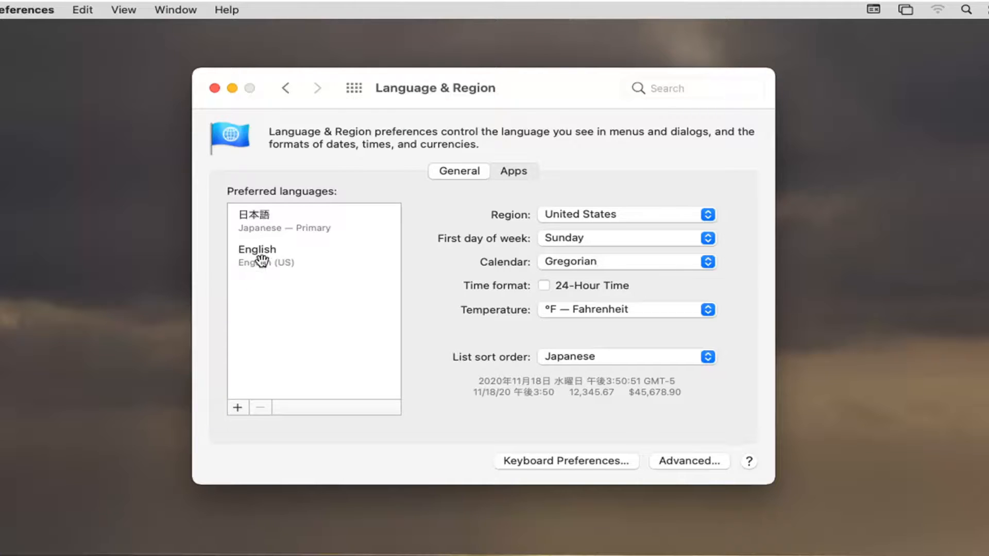
# - Move English (US) back to the top of the Preferred languages list
pyautogui.click(257, 255)
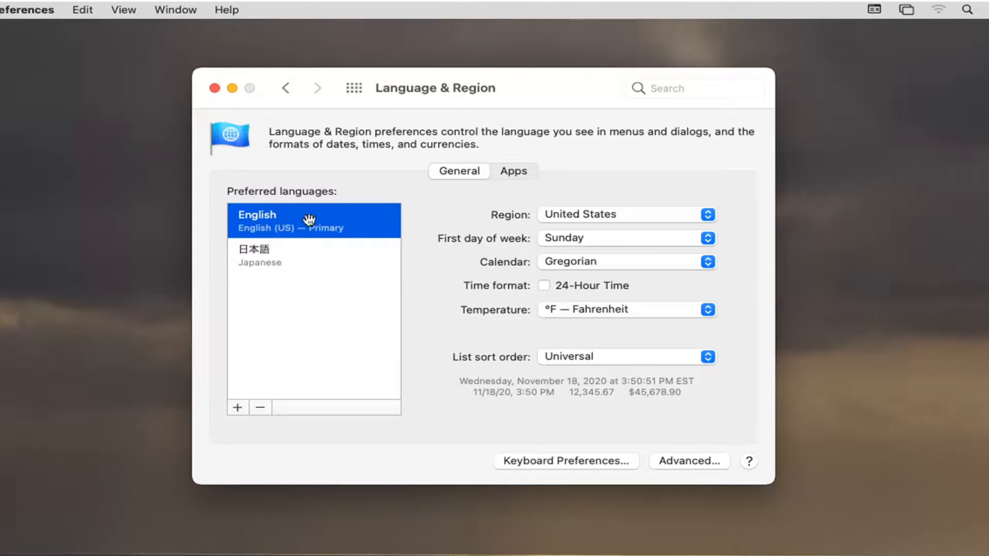
pyautogui.moveTo(373, 232)
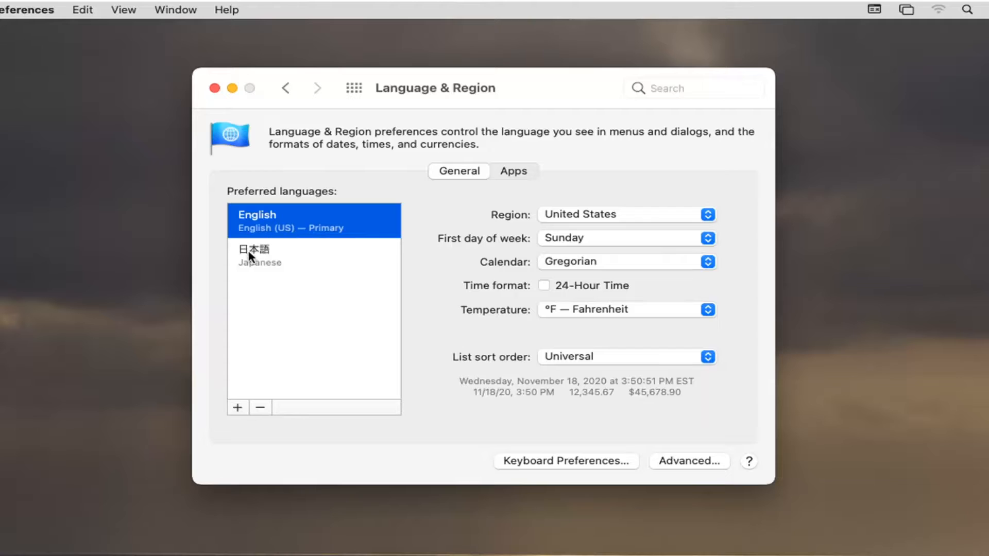
pyautogui.moveTo(270, 275)
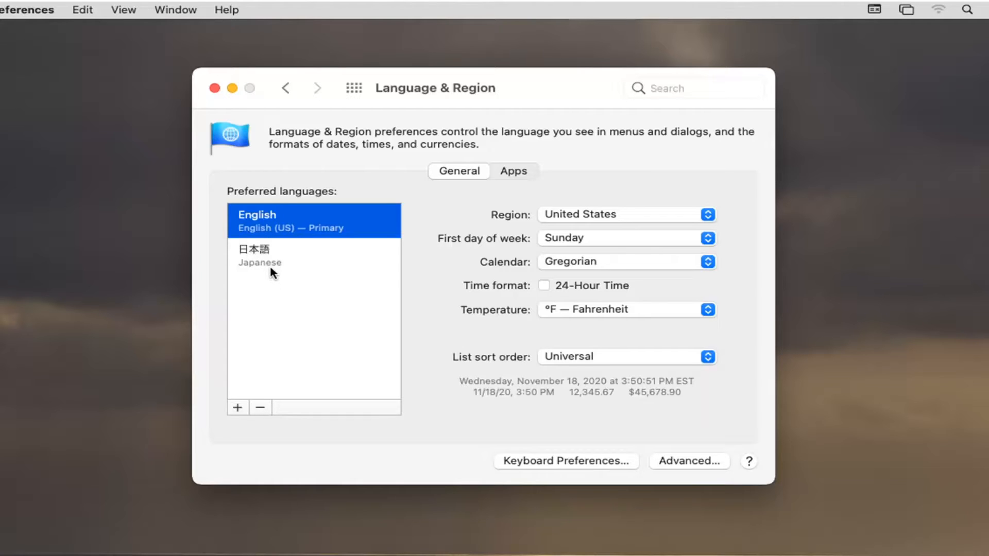
# - Remove 日本語 from Preferred languages and close the System Preferences window
pyautogui.click(269, 263)
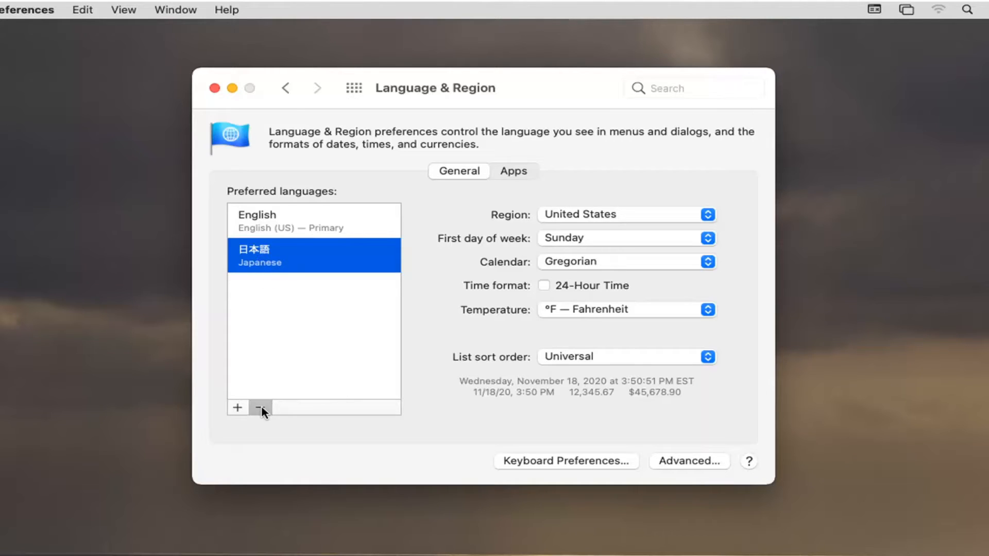
pyautogui.click(262, 408)
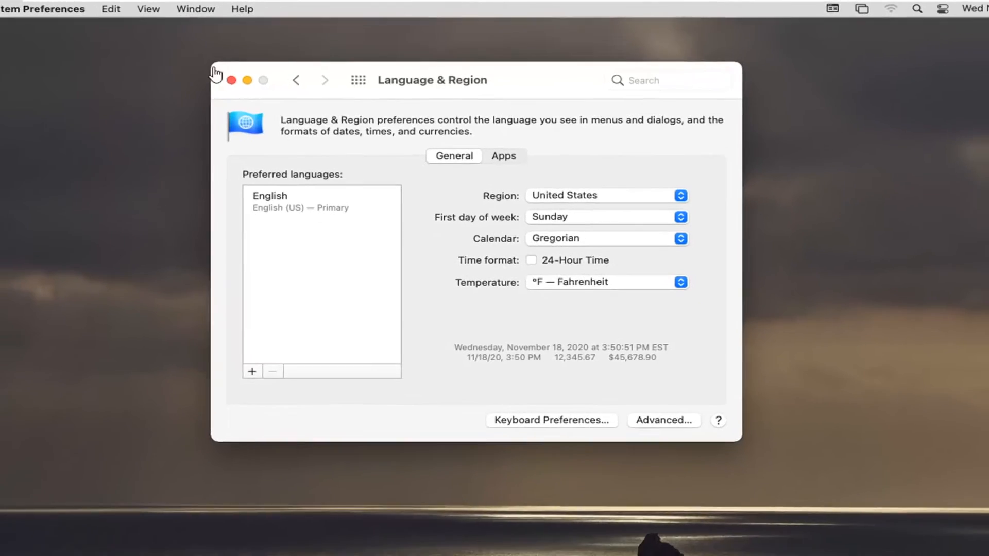
pyautogui.click(231, 80)
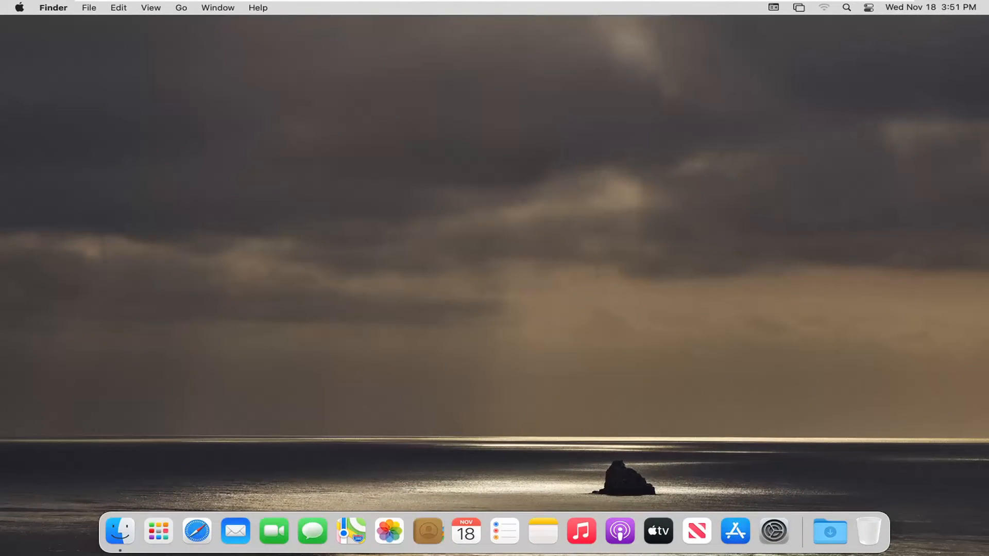